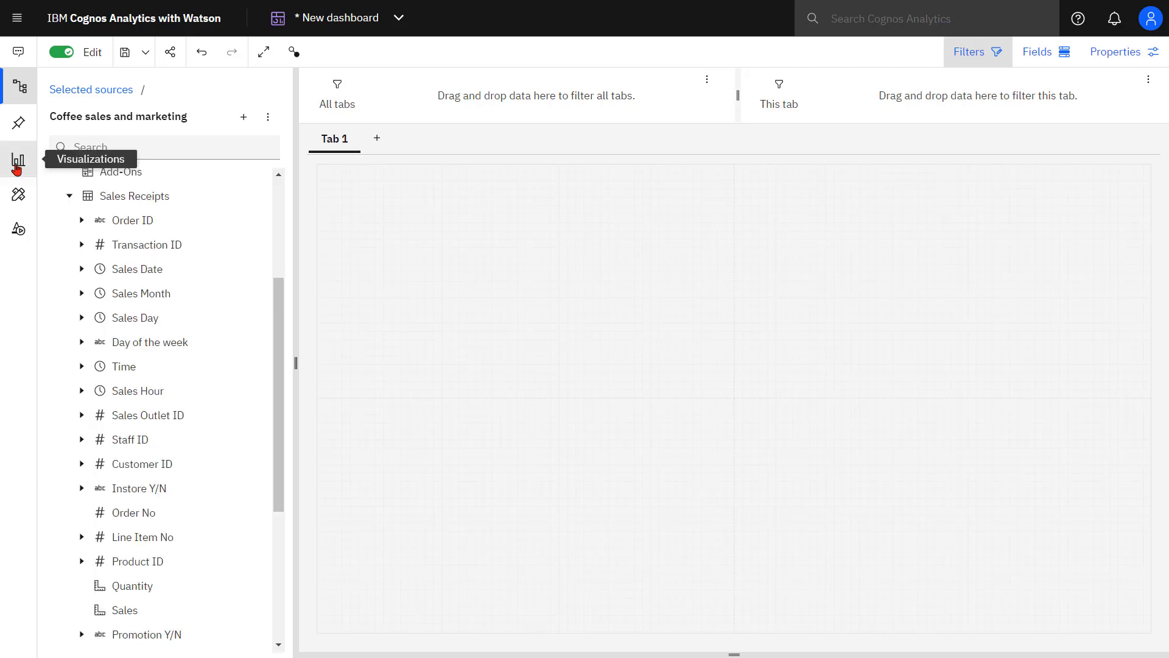
# - Add a line chart with Sales Date on the x-axis and Sales on the y-axis
pyautogui.click(18, 158)
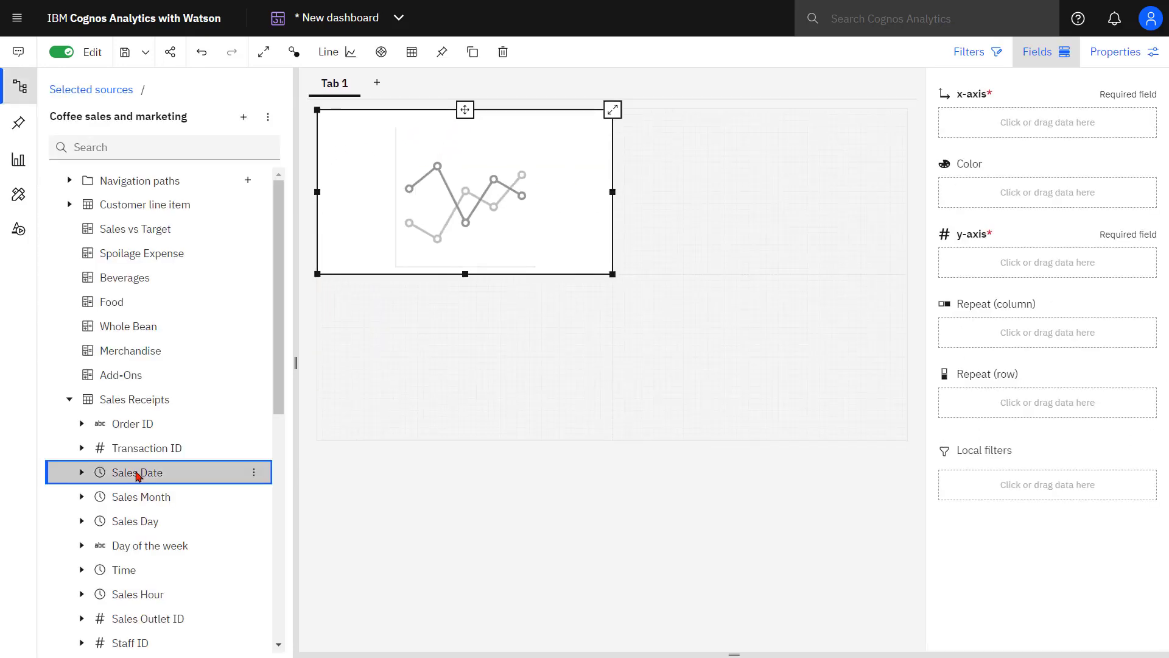
pyautogui.moveTo(135, 473); pyautogui.dragTo(1048, 122)
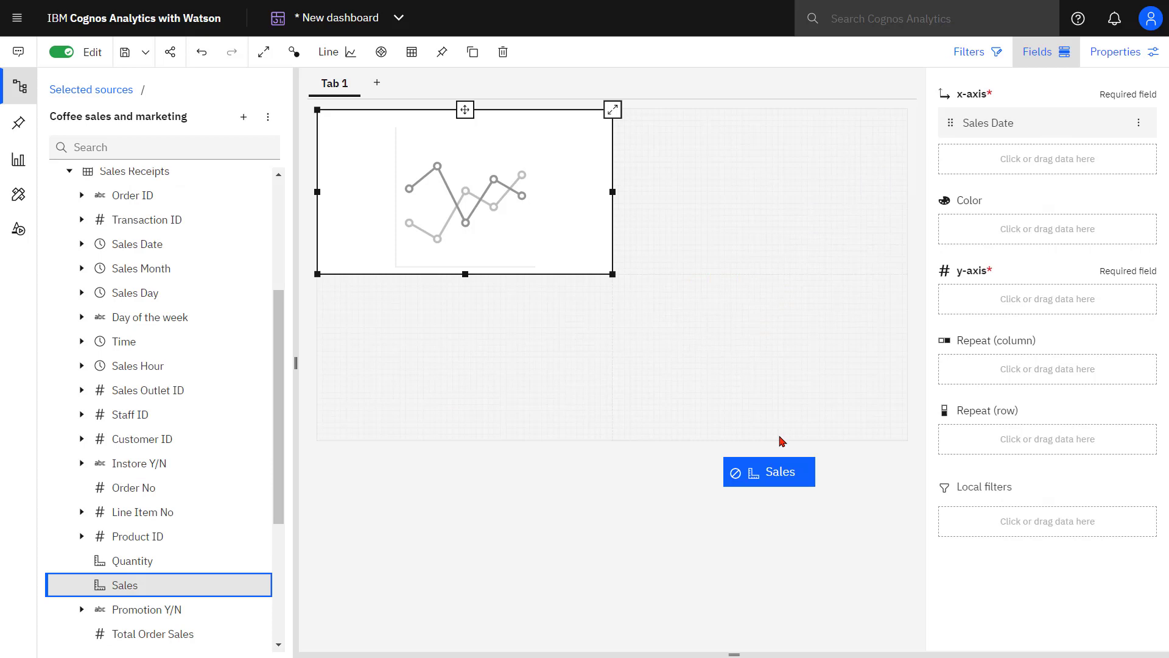
pyautogui.moveTo(123, 584); pyautogui.dragTo(1047, 300)
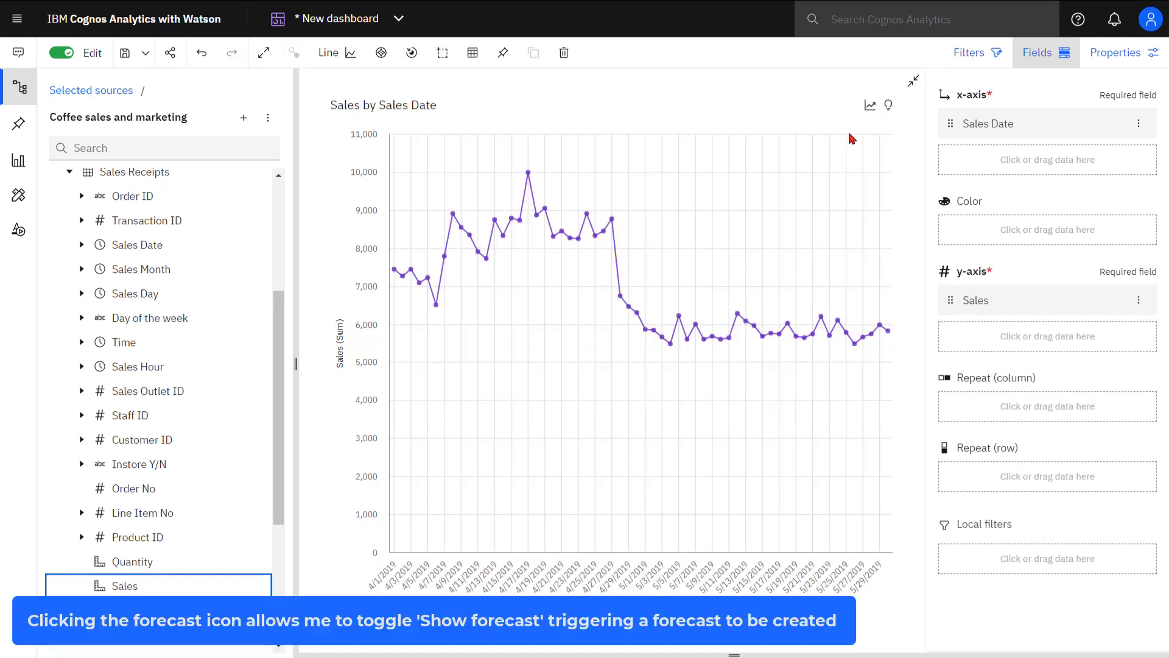
# - Switch on Show forecast so projected Sales extend into June 2019
pyautogui.click(869, 105)
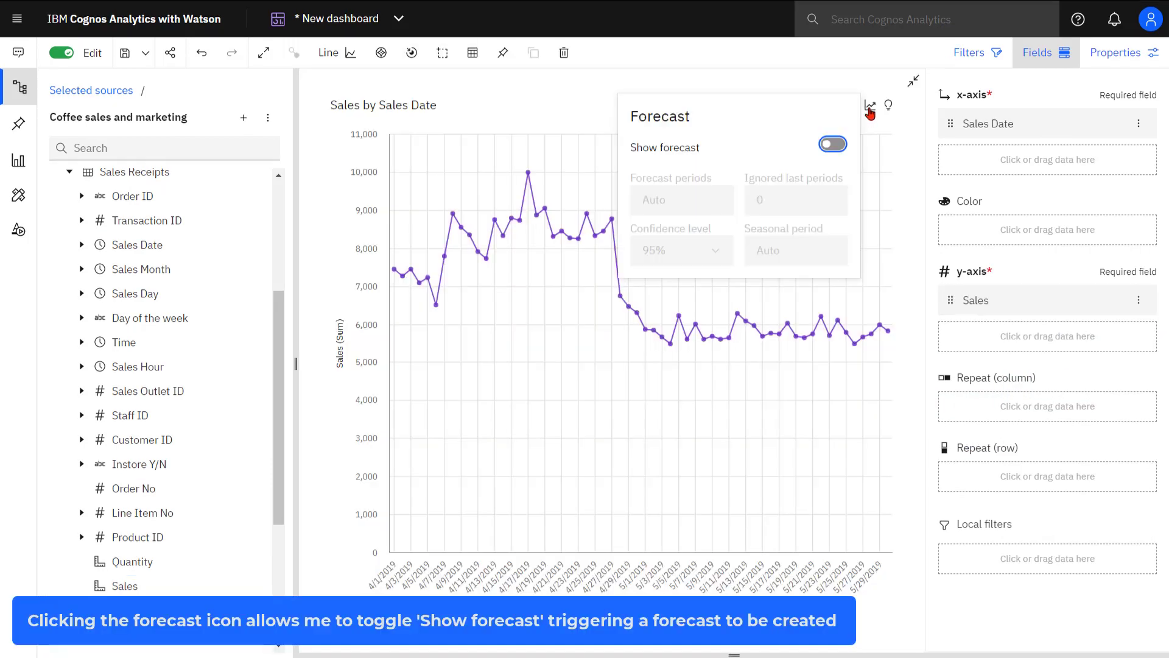
pyautogui.click(832, 144)
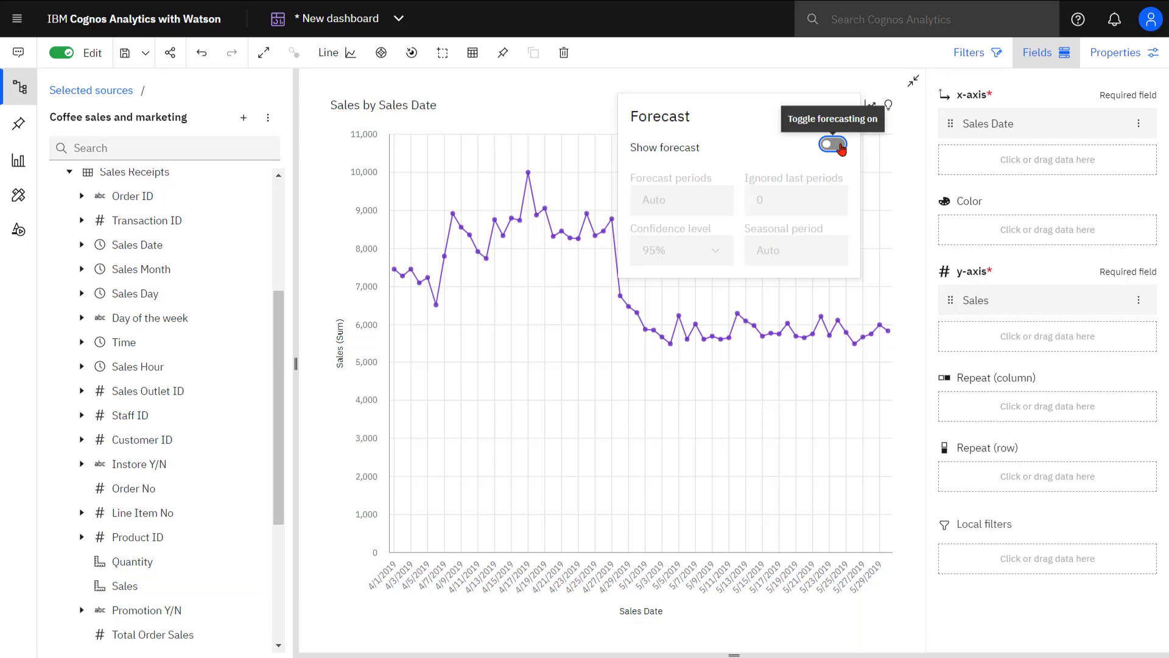
pyautogui.click(832, 144)
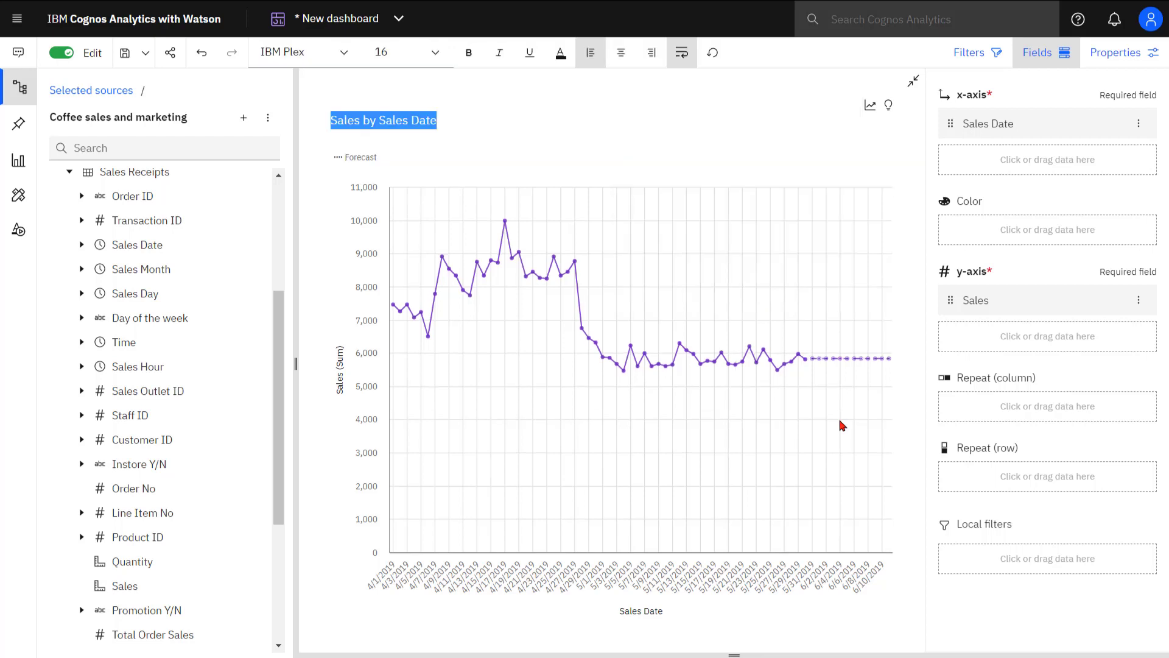
# - Finish editing the chart title so the forecast's confidence band can be inspected
pyautogui.click(819, 349)
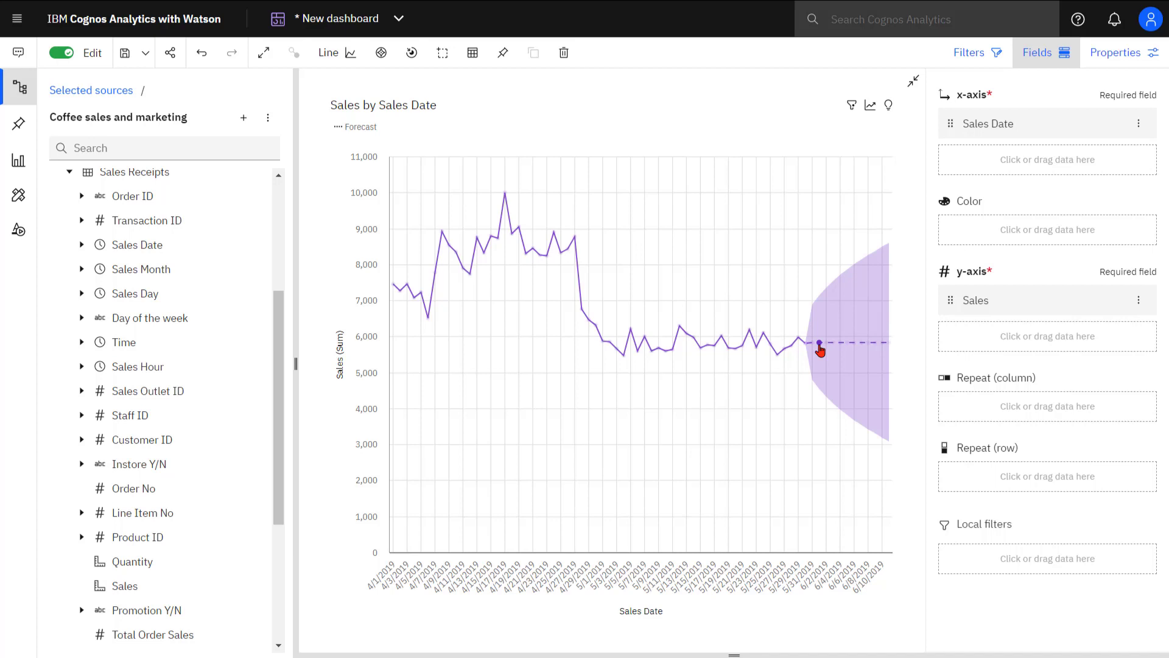
pyautogui.moveTo(740, 632)
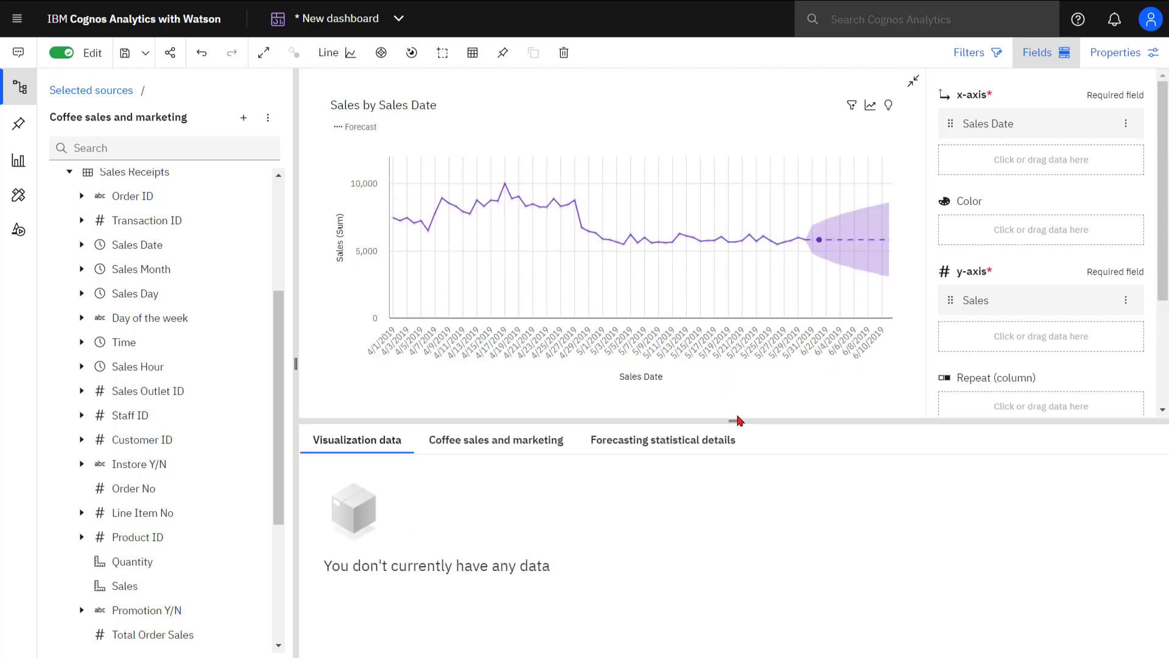
pyautogui.moveTo(473, 52)
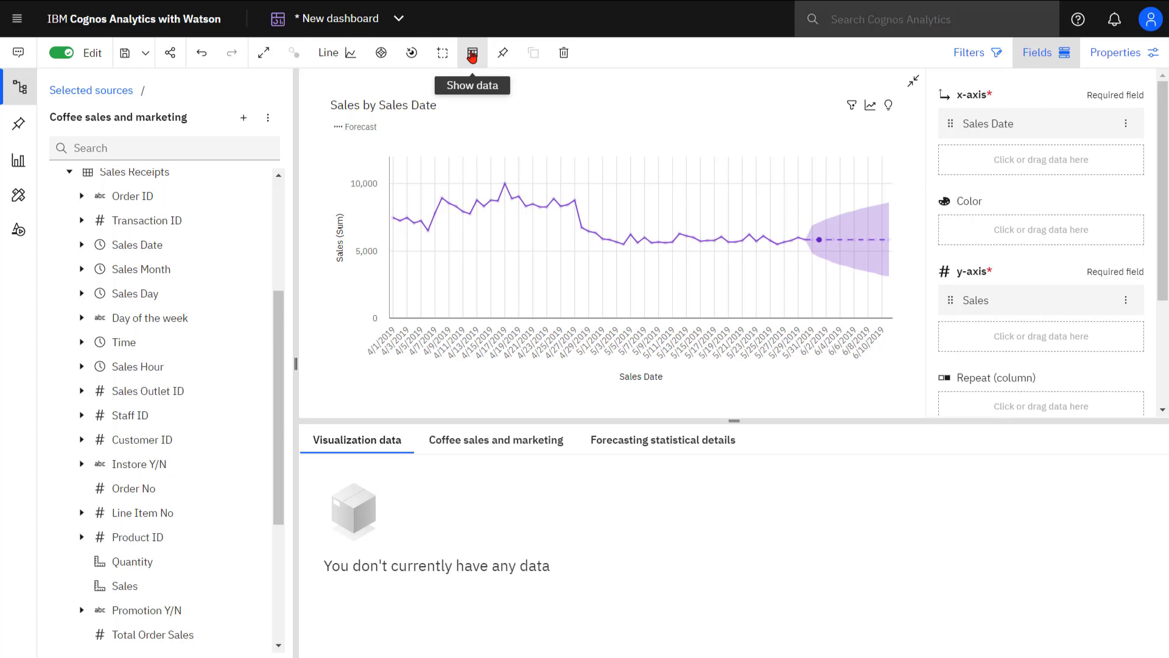
# - Show the chart's data and review the Forecasting statistical details (MASE, MAE, RMSE, MAPE)
pyautogui.click(472, 52)
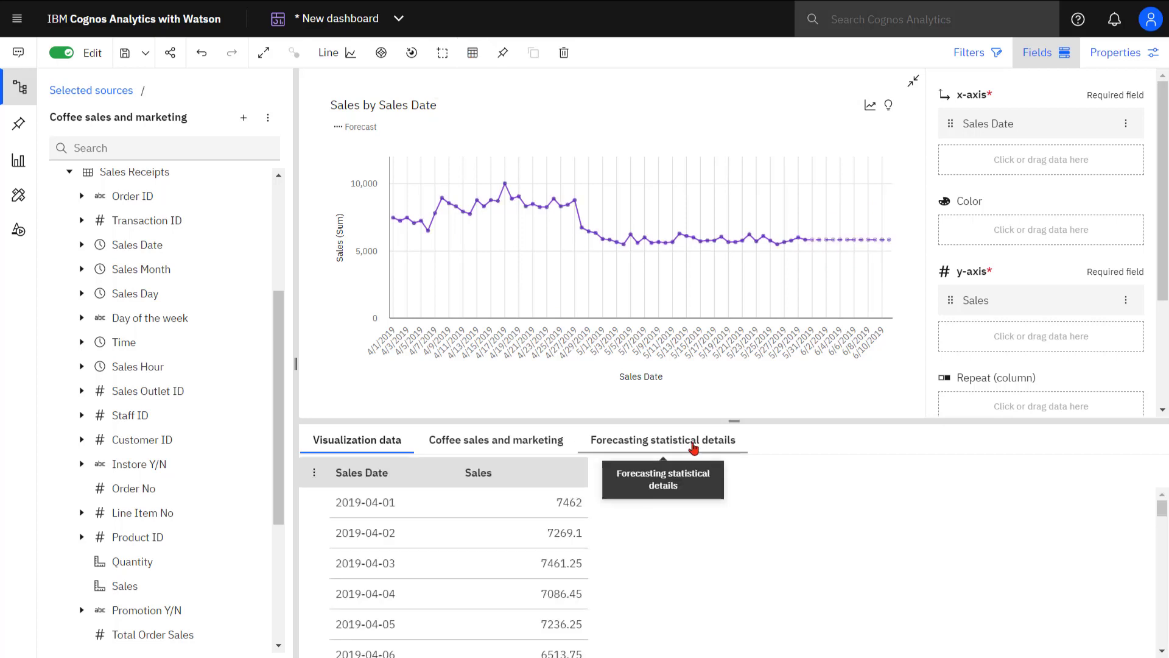
pyautogui.click(663, 439)
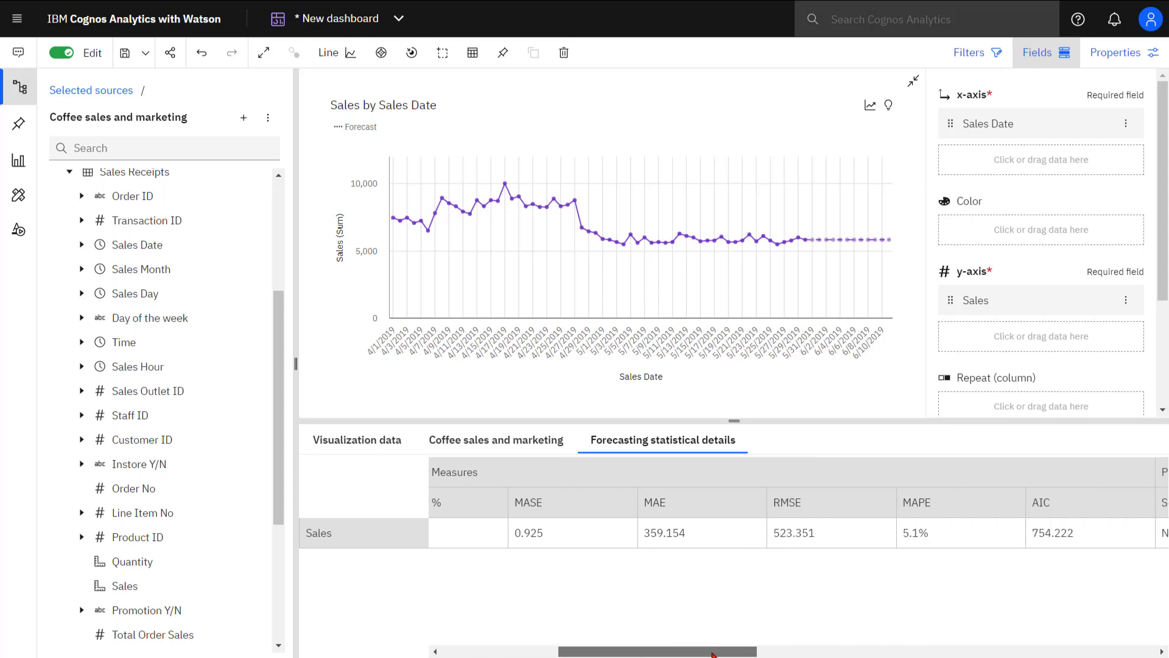
pyautogui.hscroll(3)
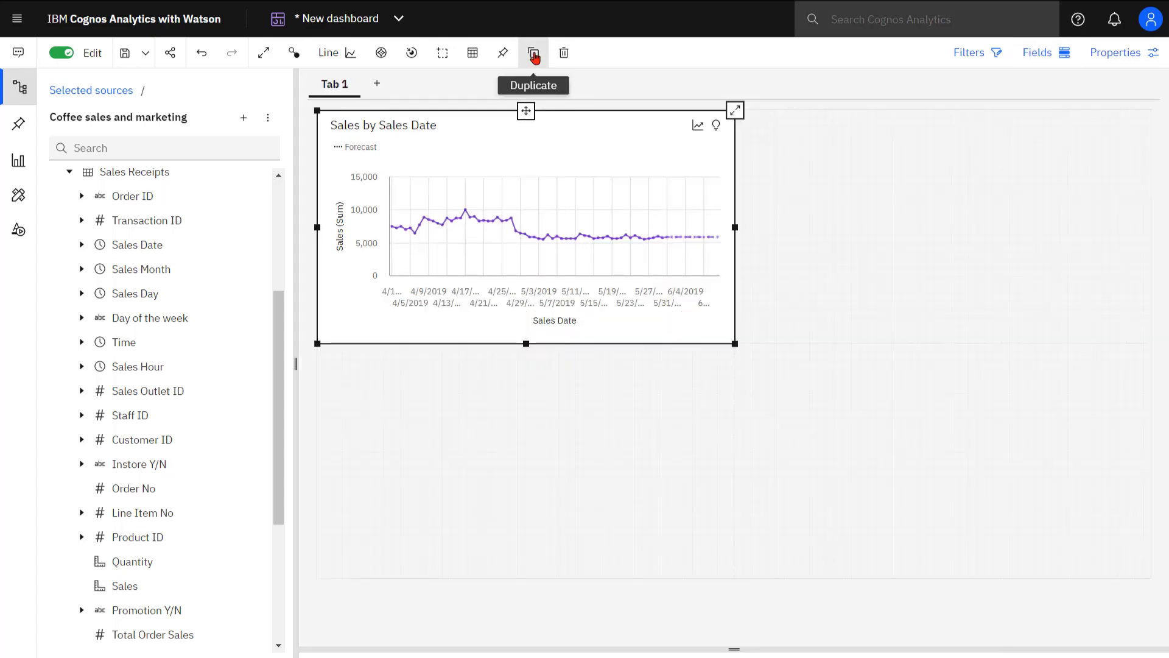
# - Duplicate the forecast chart and make the copy a Column chart, then duplicate again
pyautogui.click(534, 52)
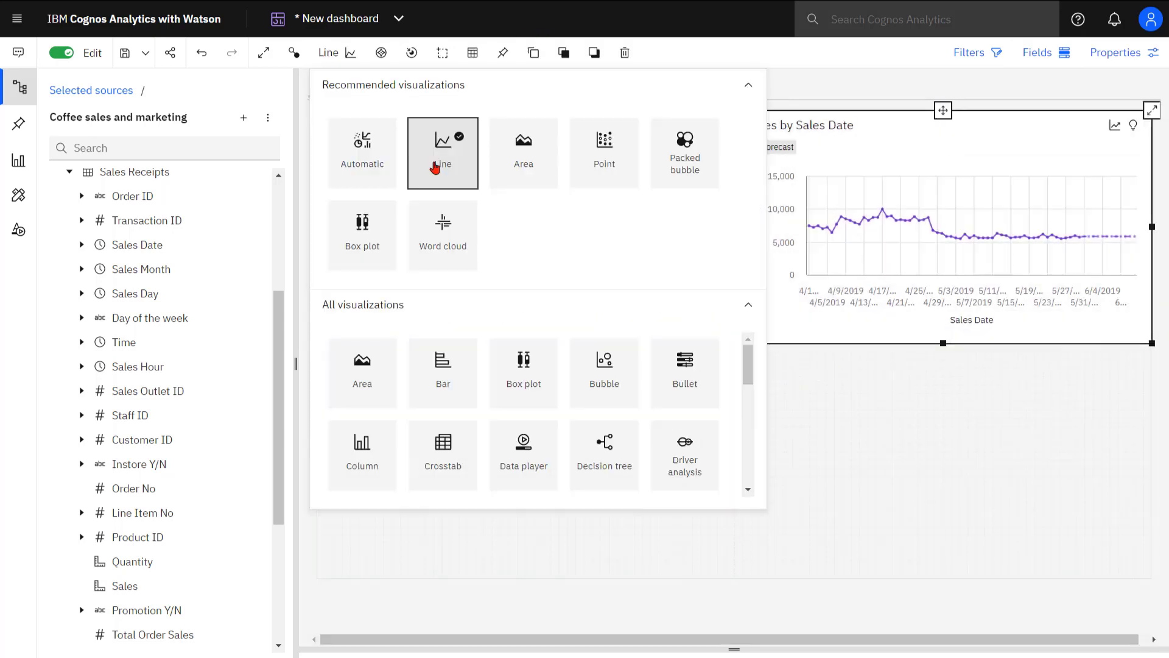
pyautogui.click(362, 454)
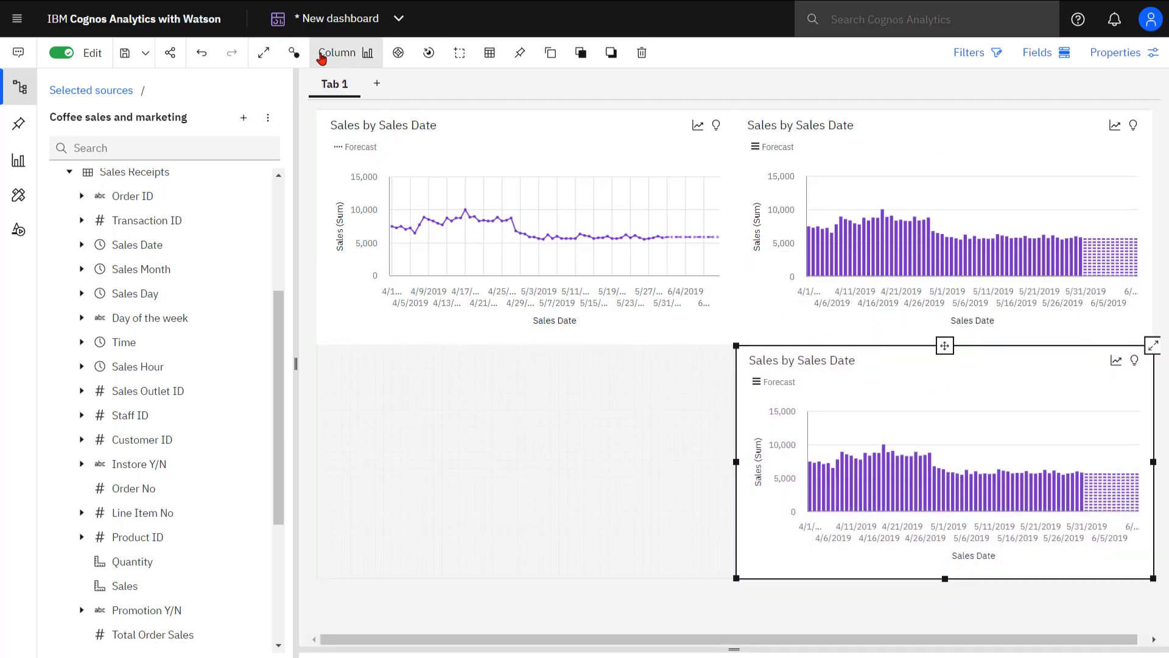
pyautogui.click(345, 53)
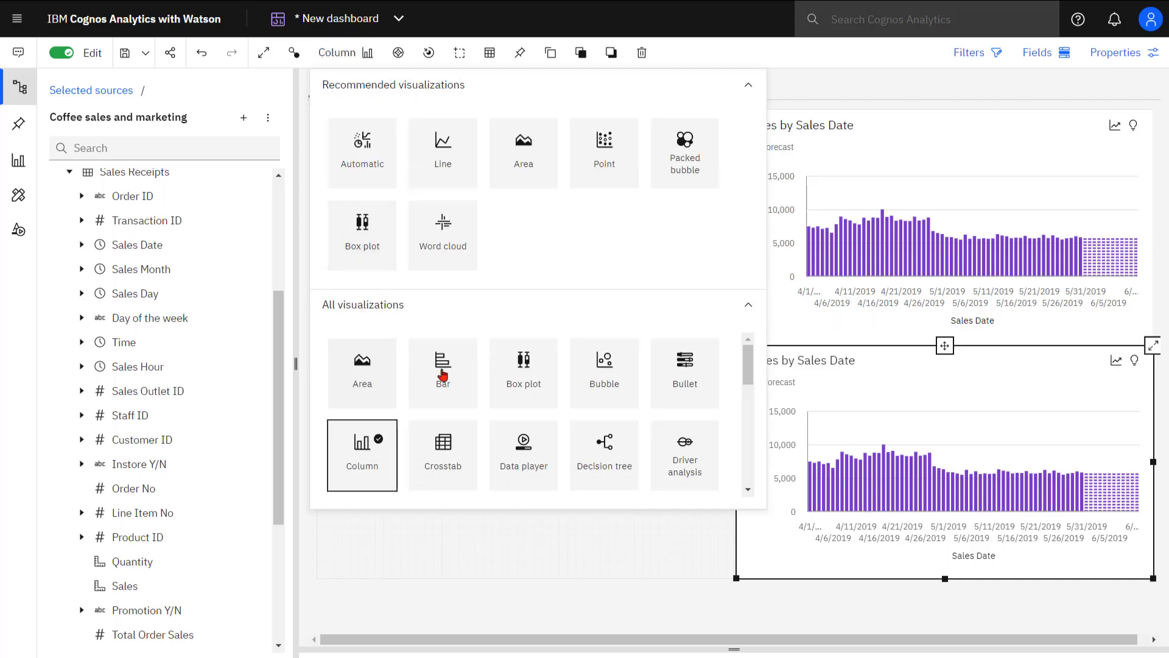
# - Change the bottom-right copy's visualization type to a horizontal Bar chart
pyautogui.click(442, 373)
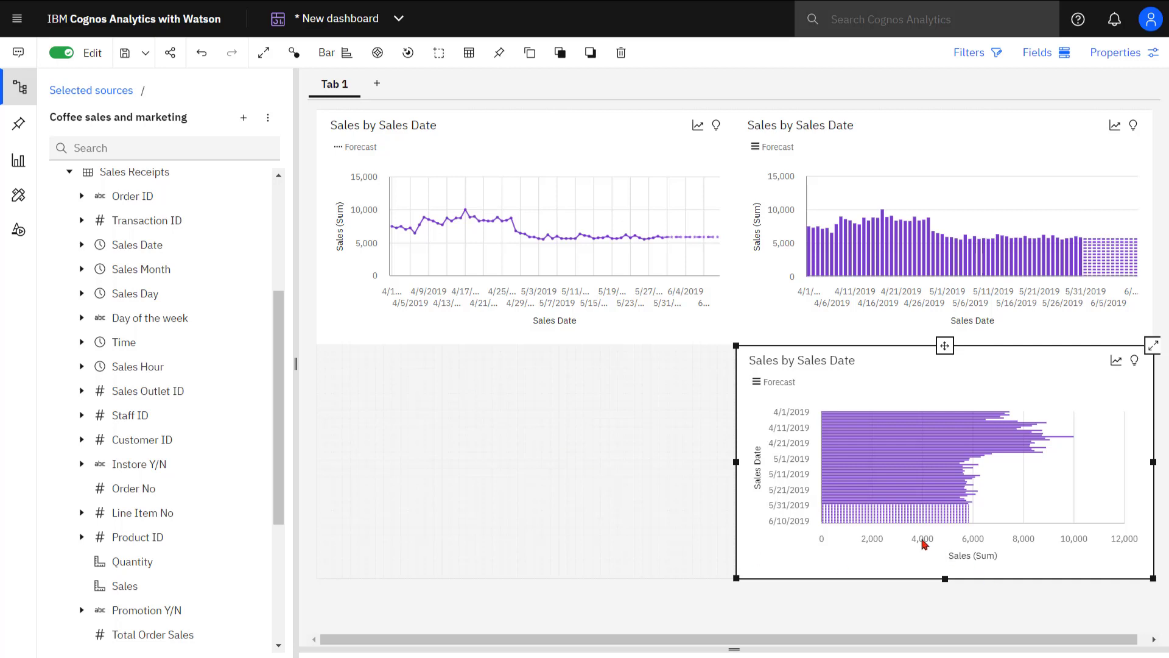
pyautogui.moveTo(507, 132)
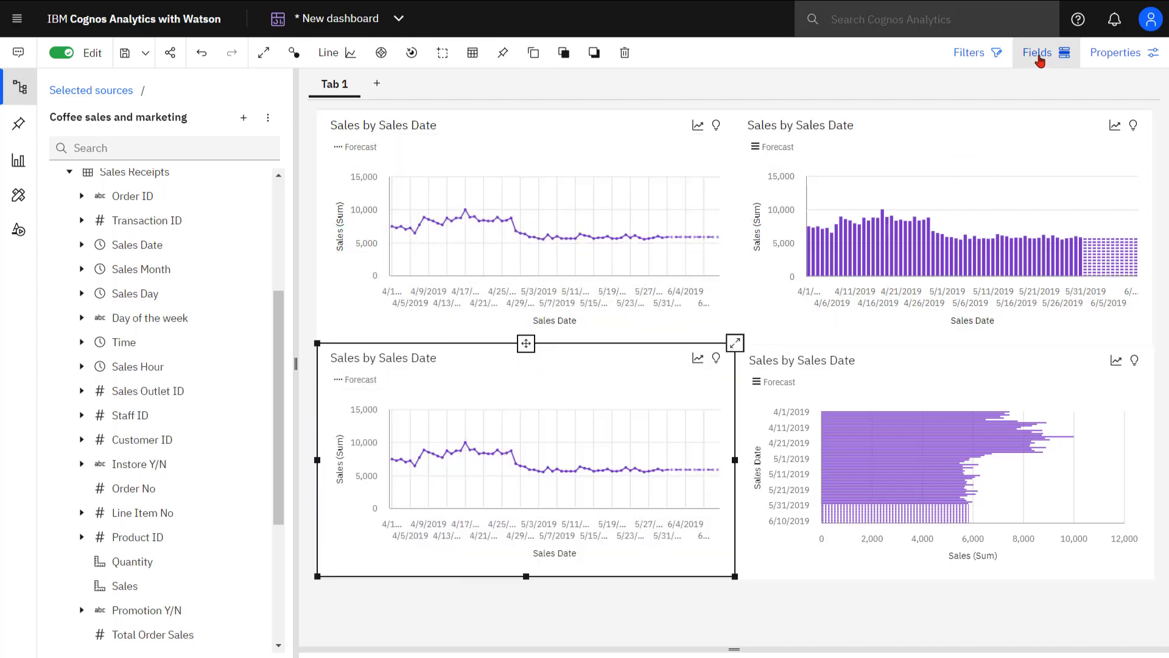
# - Color the duplicated line chart by Product Group and expand it for a closer look
pyautogui.click(1038, 53)
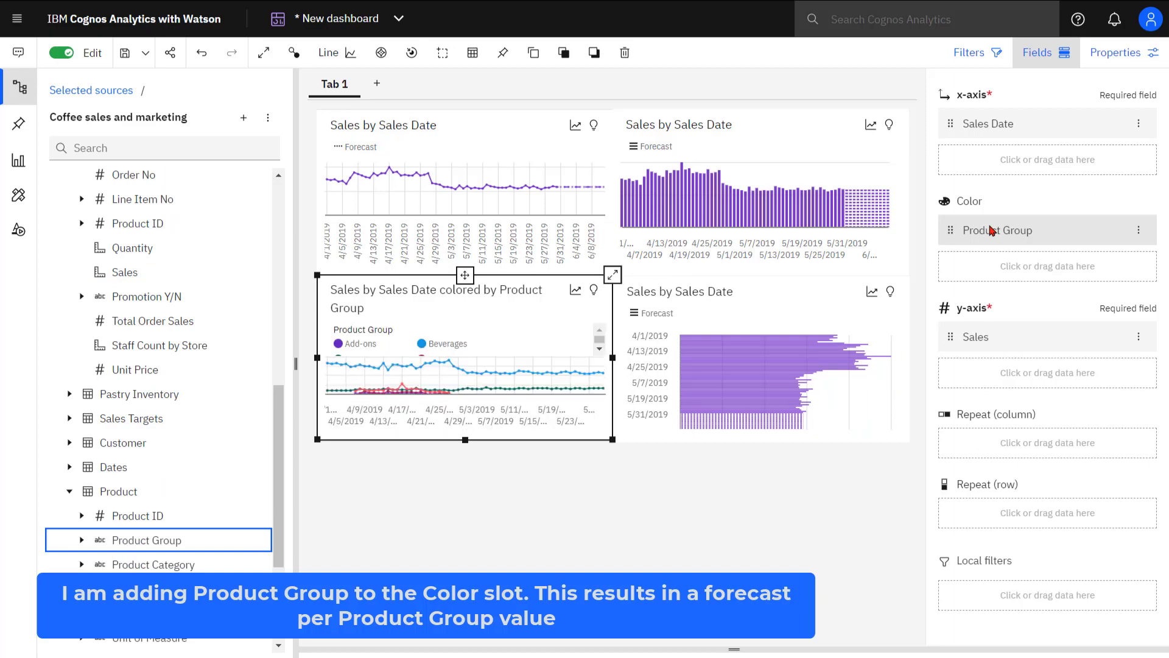
pyautogui.click(611, 275)
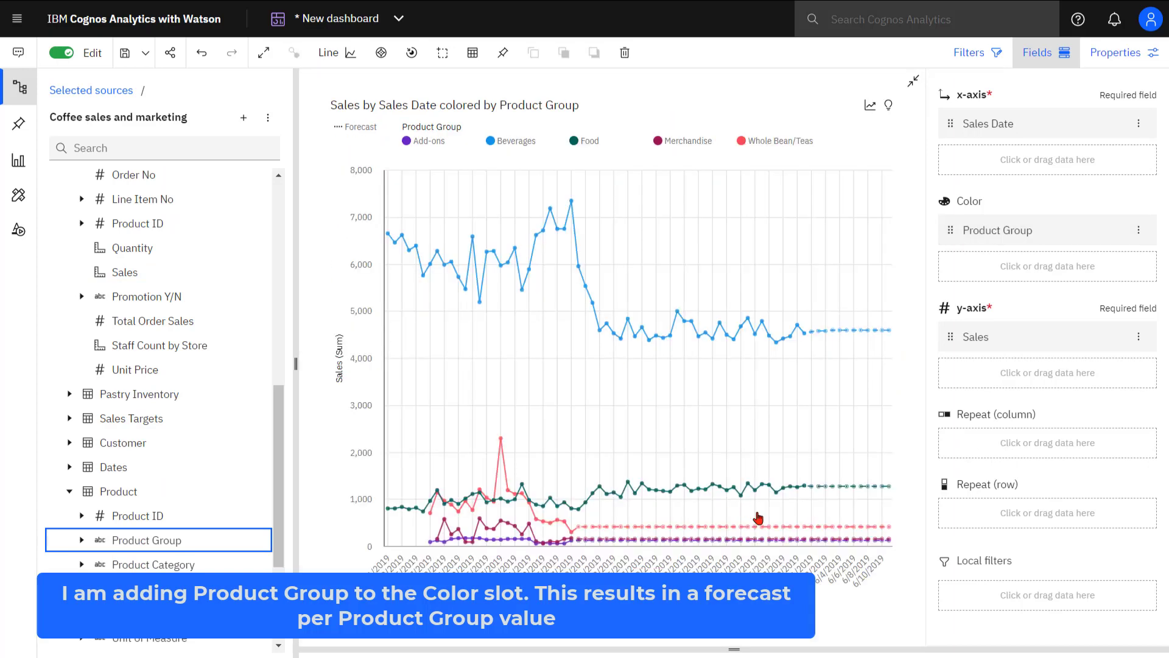